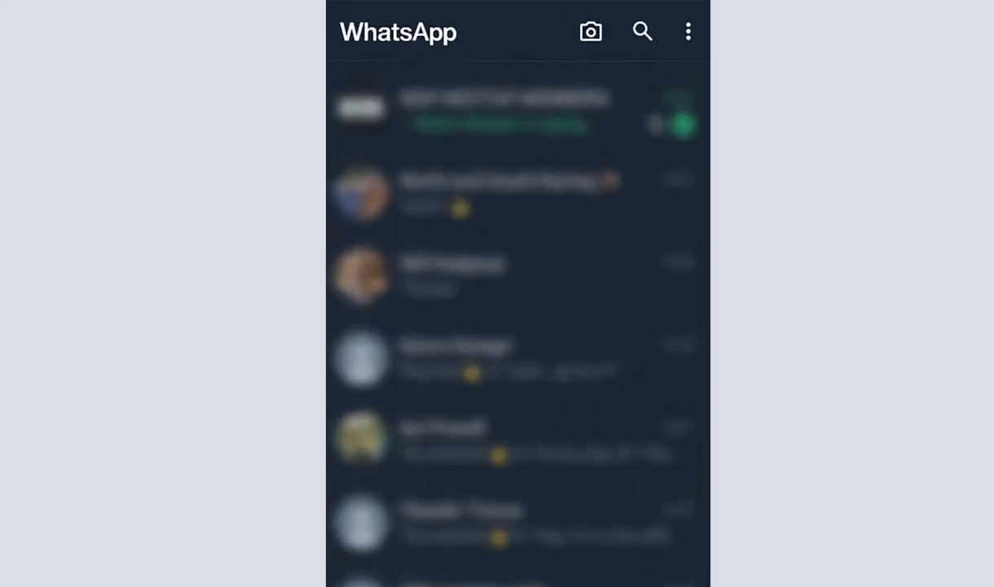
# Go from the chat list's menu through Settings to Storage and data
pyautogui.click(687, 31)
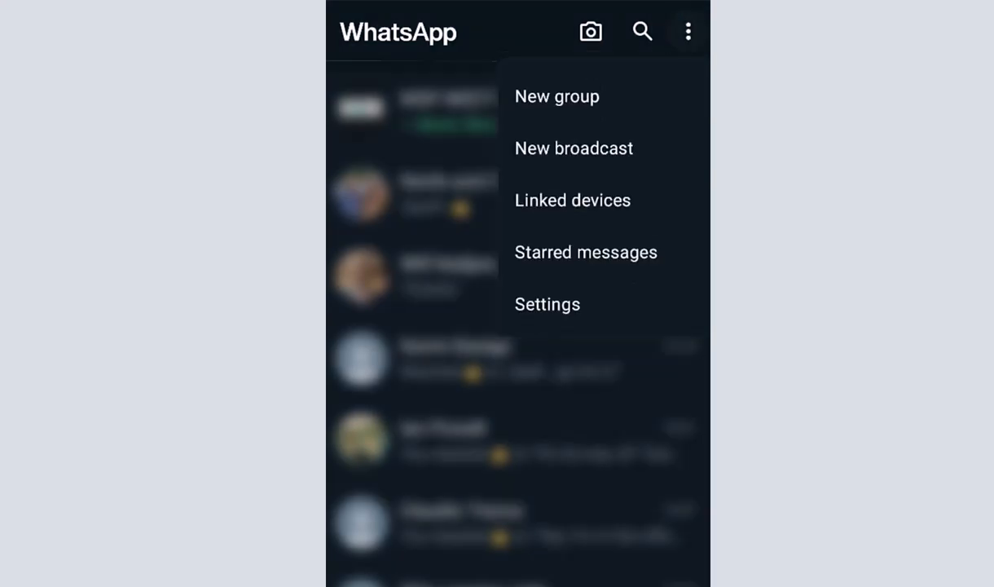
pyautogui.click(547, 314)
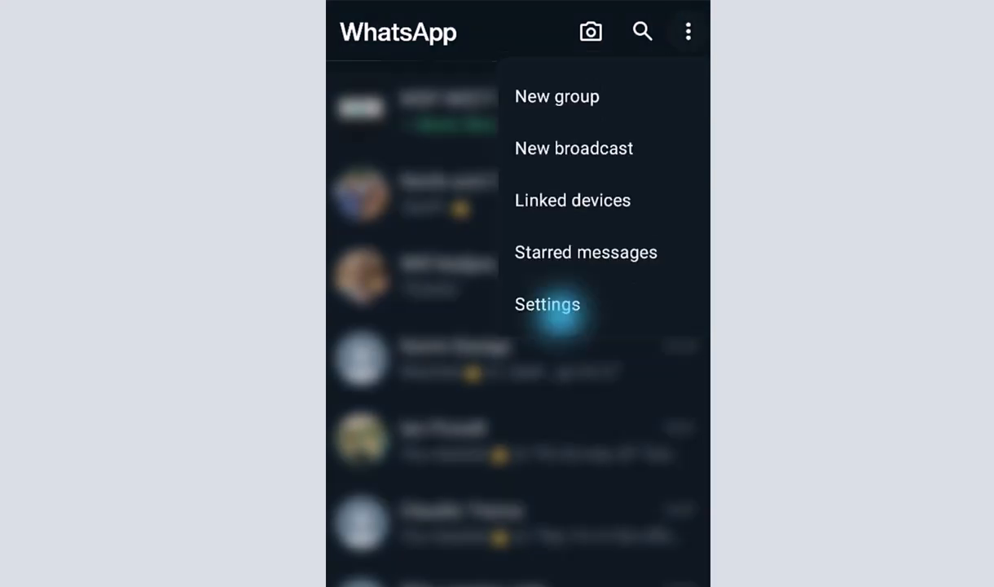
pyautogui.click(547, 304)
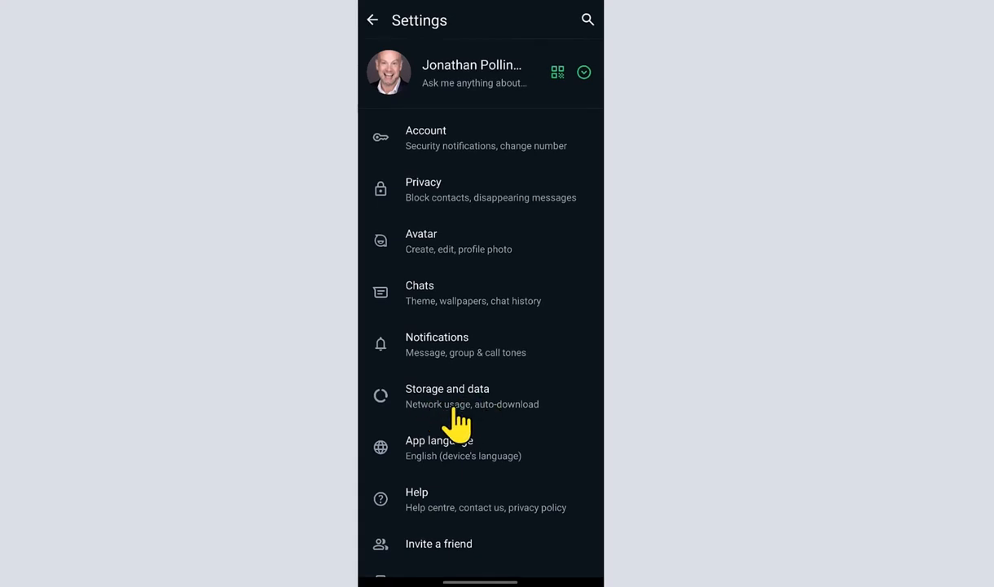
pyautogui.click(447, 395)
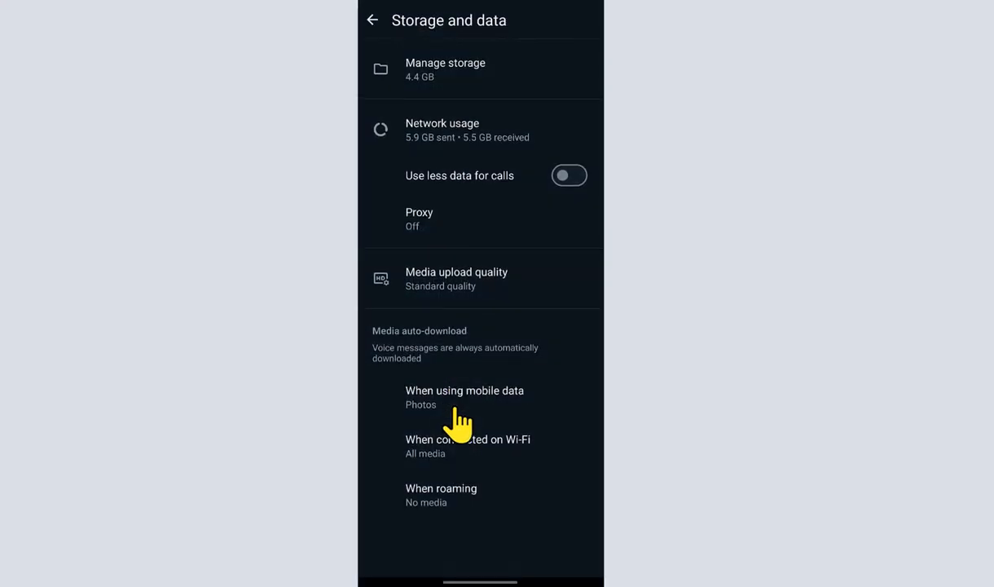
pyautogui.moveTo(526, 301)
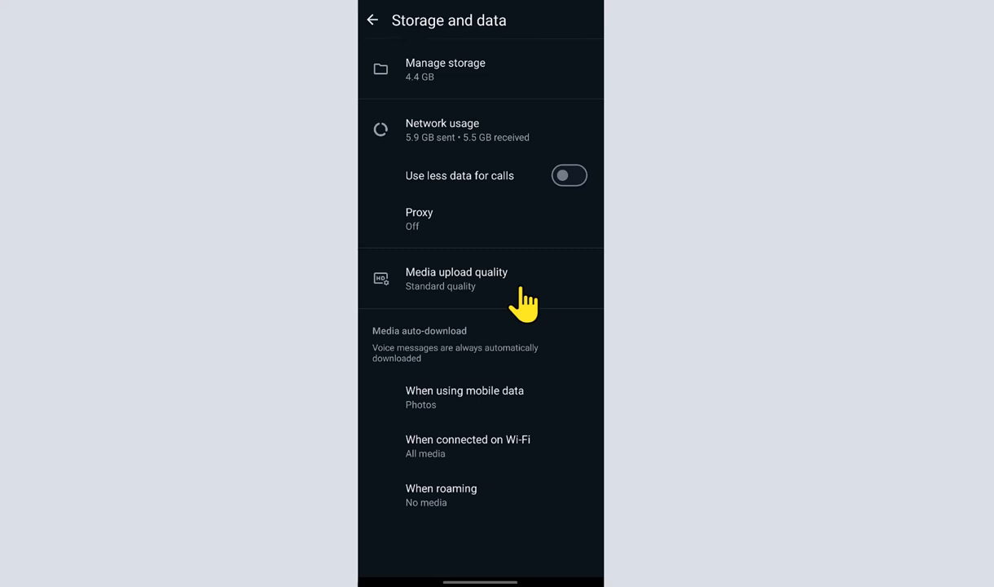
# Change Media upload quality from Standard to HD quality and save
pyautogui.click(456, 278)
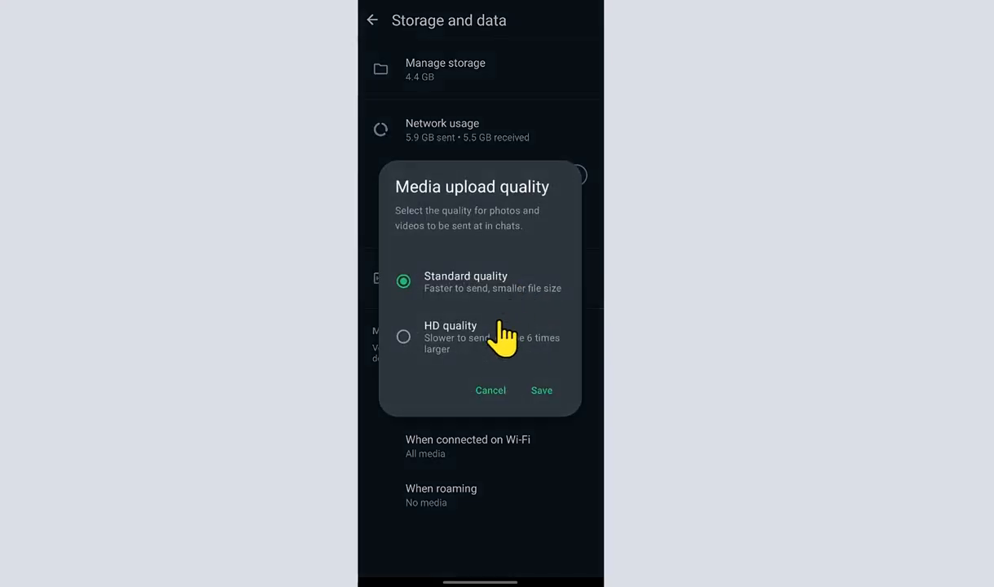
pyautogui.moveTo(456, 358)
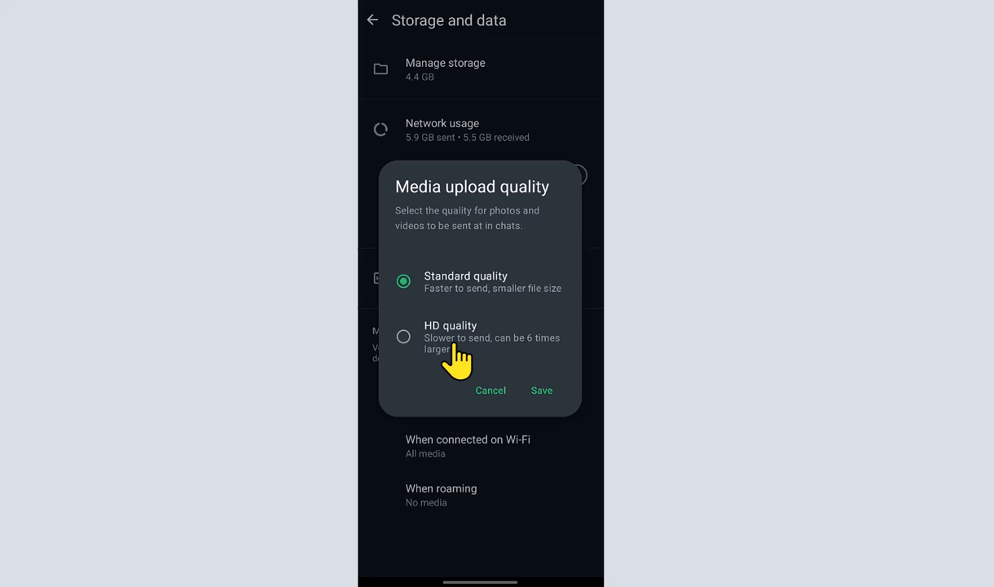
pyautogui.moveTo(421, 345)
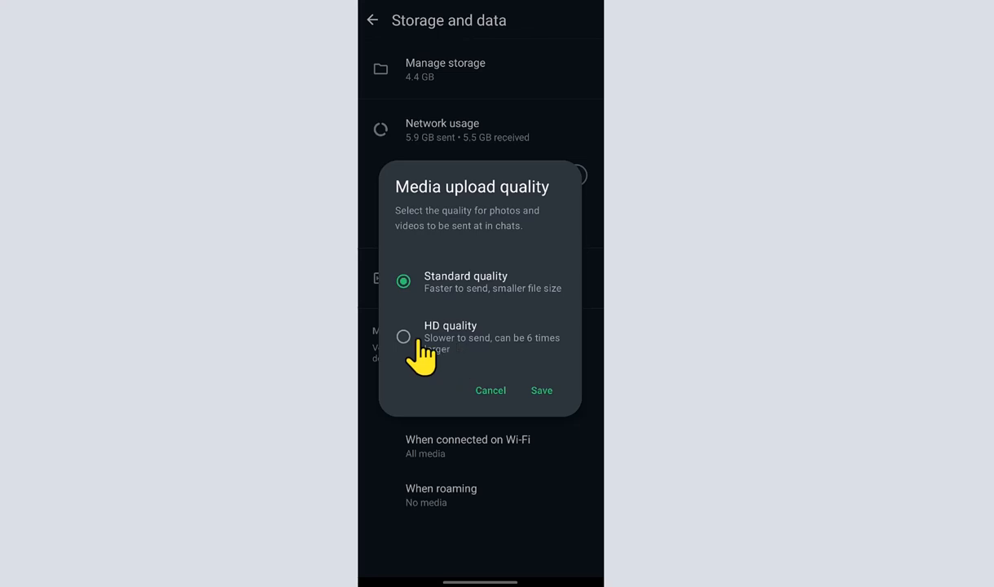
pyautogui.click(404, 336)
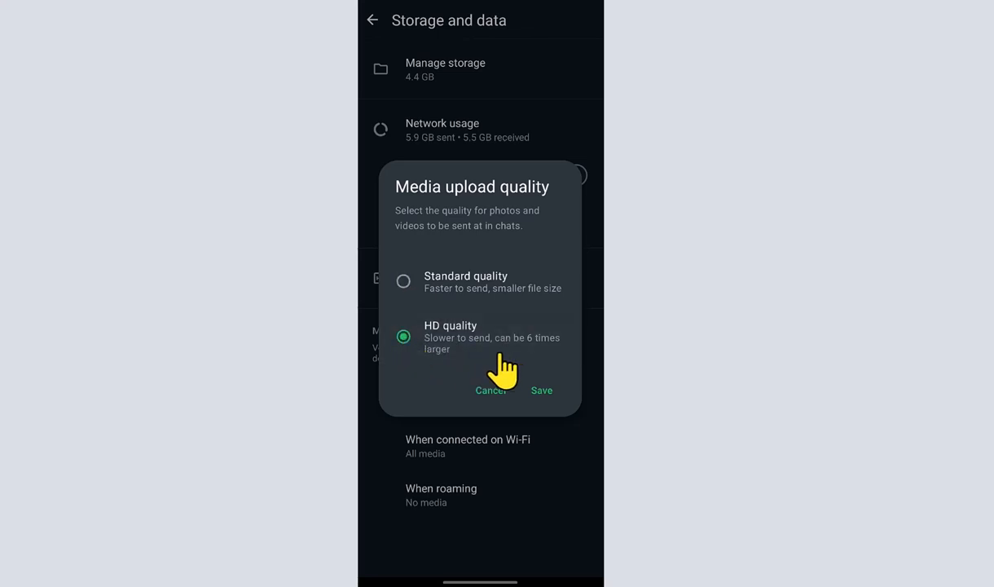
pyautogui.moveTo(542, 403)
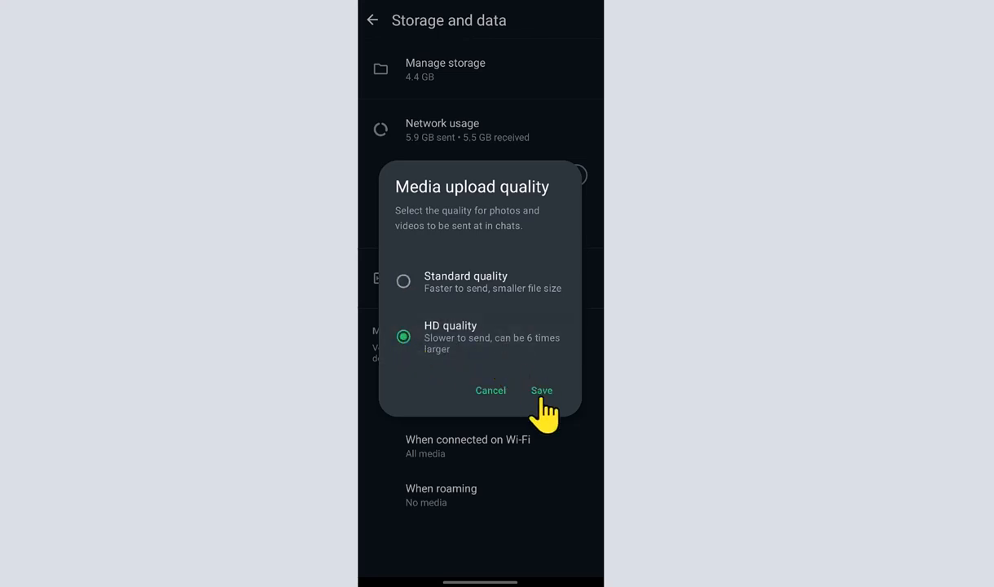
pyautogui.click(542, 389)
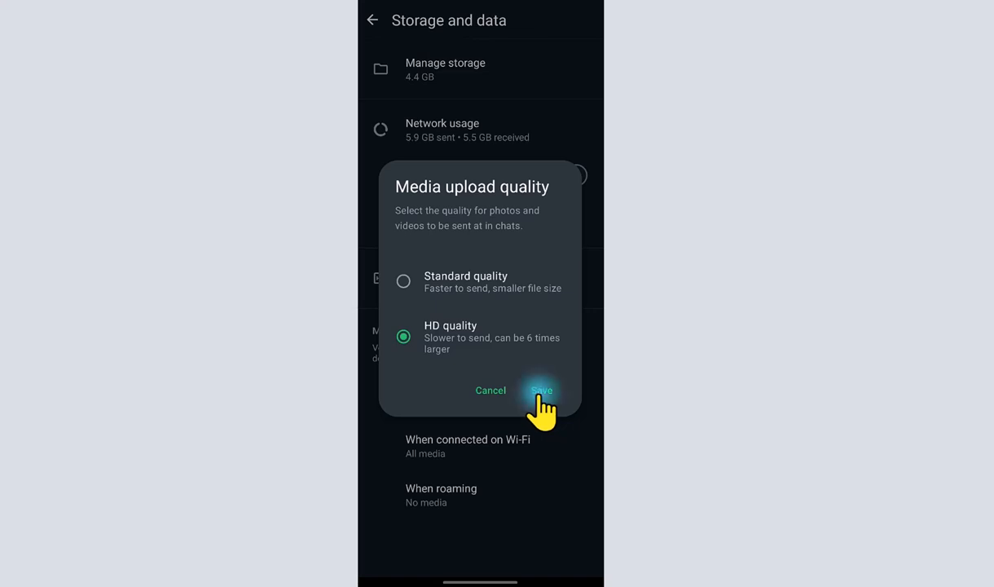
pyautogui.click(542, 389)
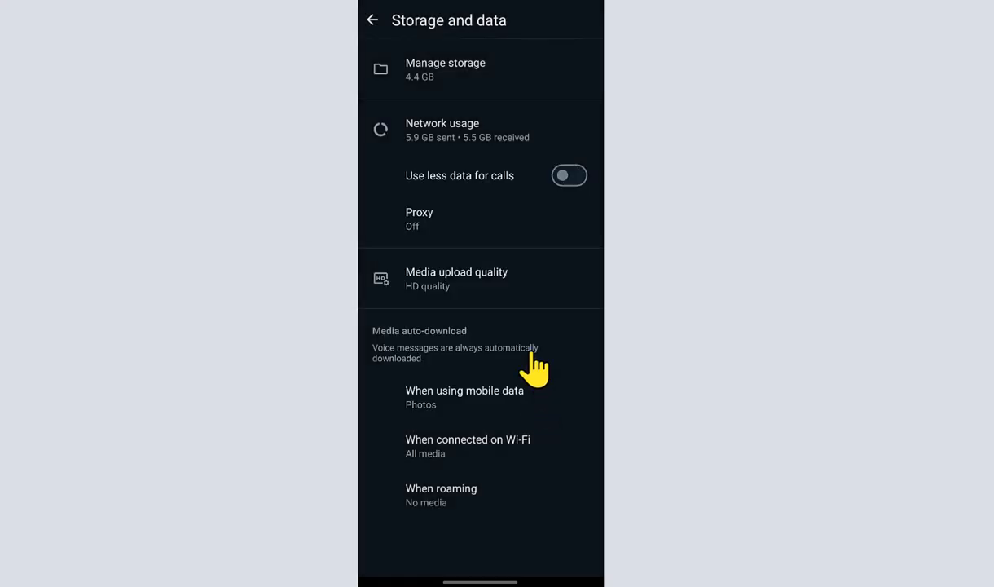